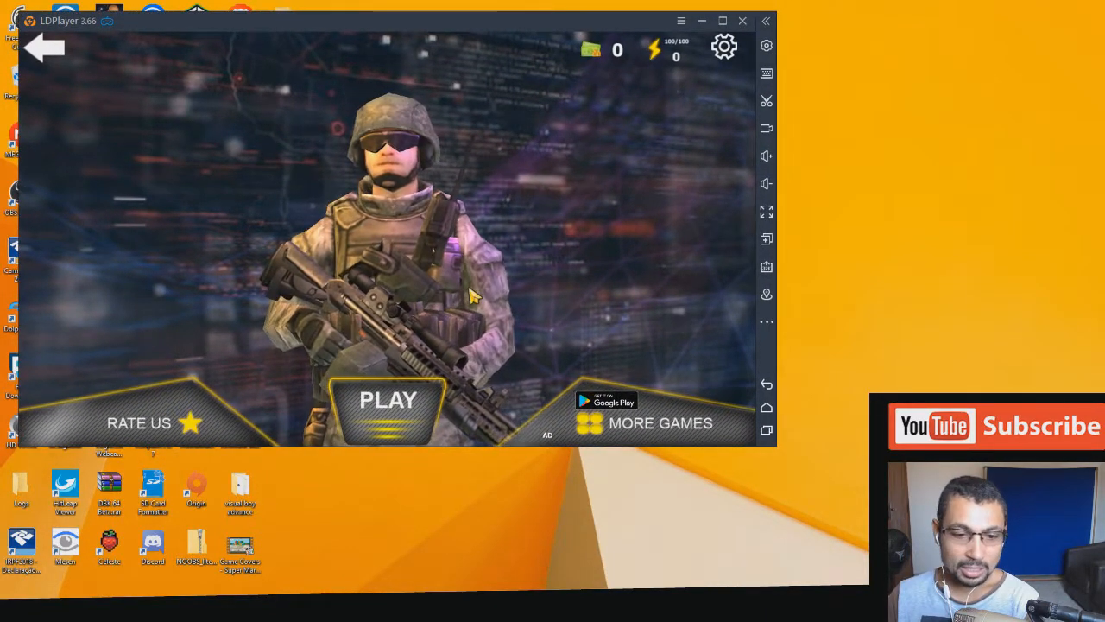
- Start a match from the main menu with the M1911 pistol selected
click(389, 399)
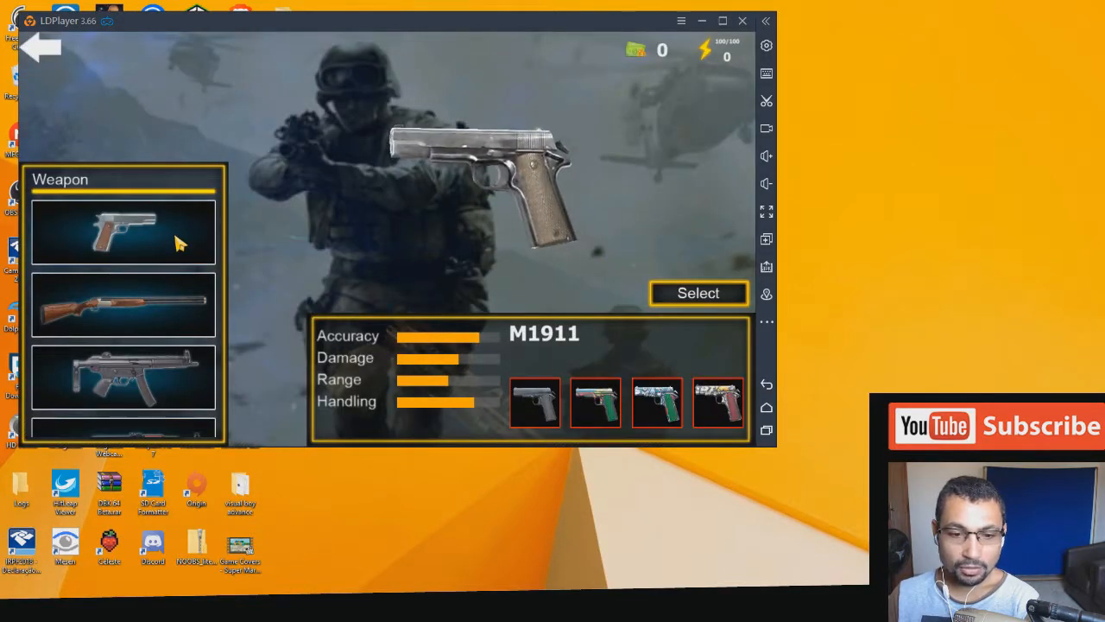
mouse_move(664, 263)
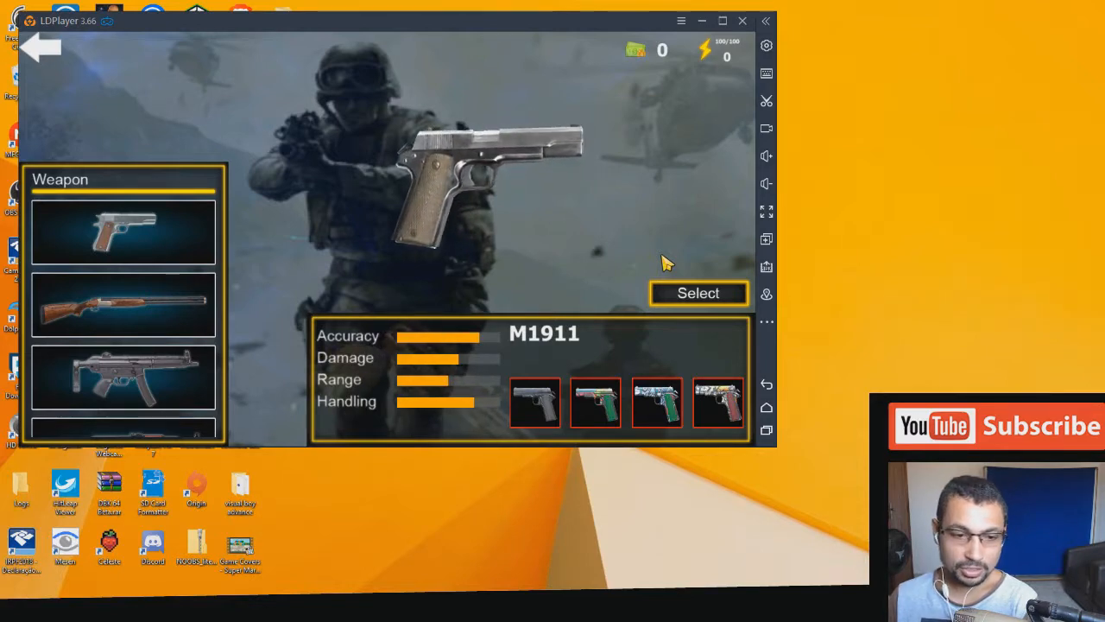
click(697, 293)
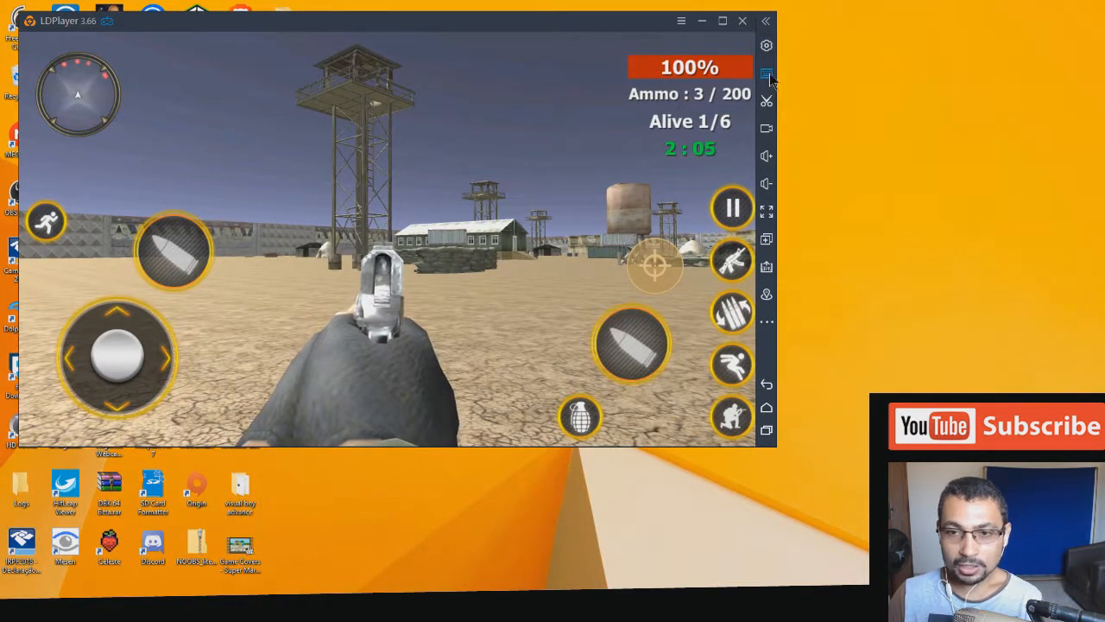
mouse_move(766, 76)
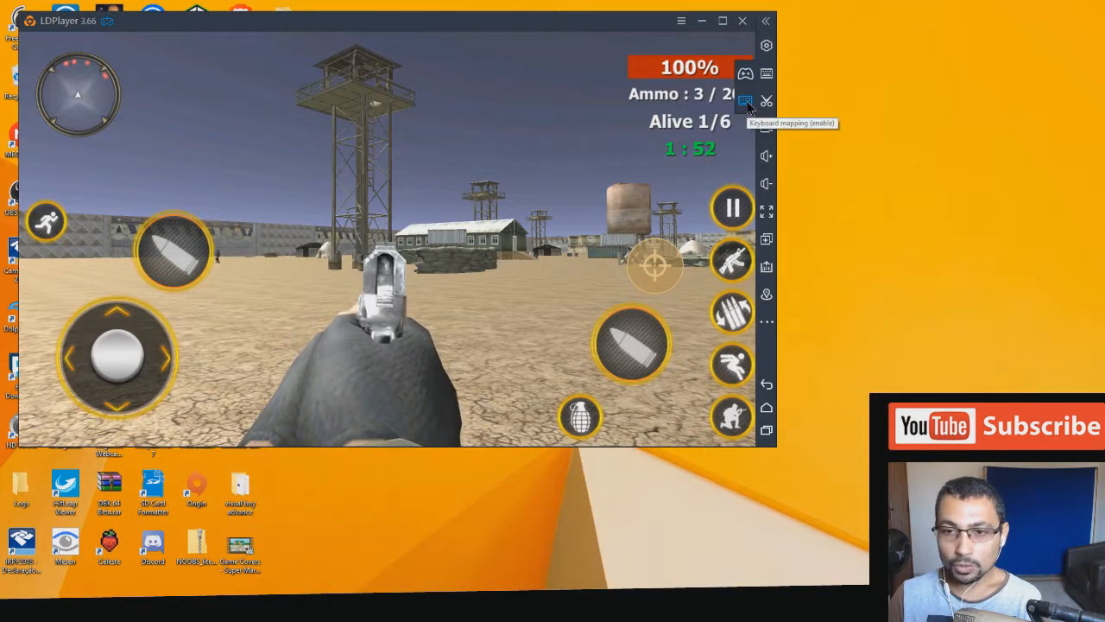
- Open the keyboard mapping editor from the right sidebar over the running match
click(744, 102)
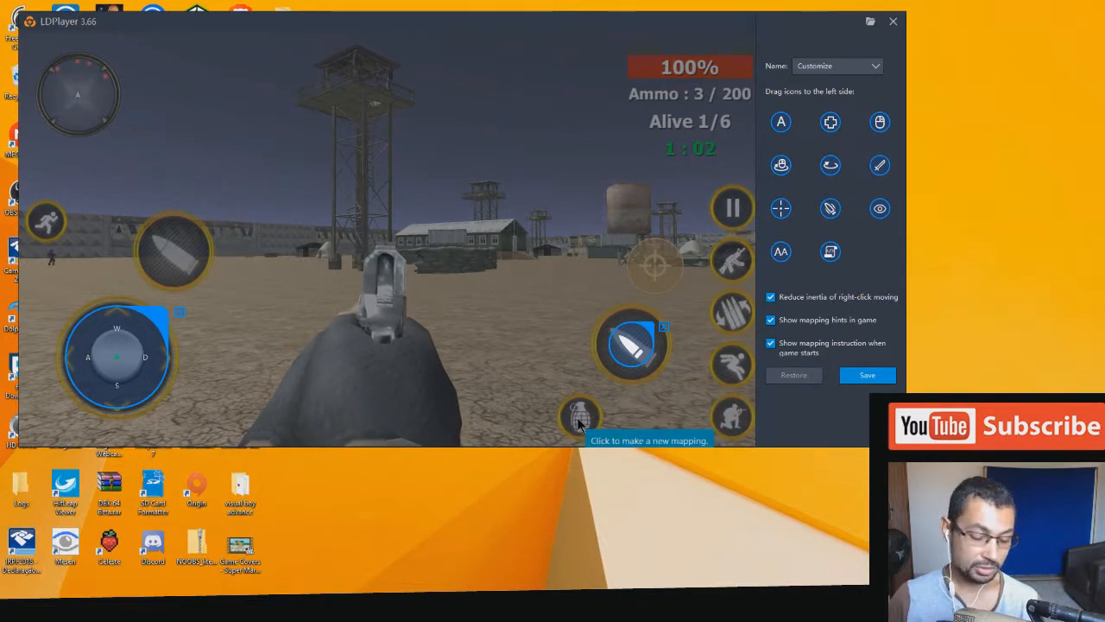
- Map the grenade to Q, aiming to the right mouse button and reload to R
click(581, 417)
text(Q)
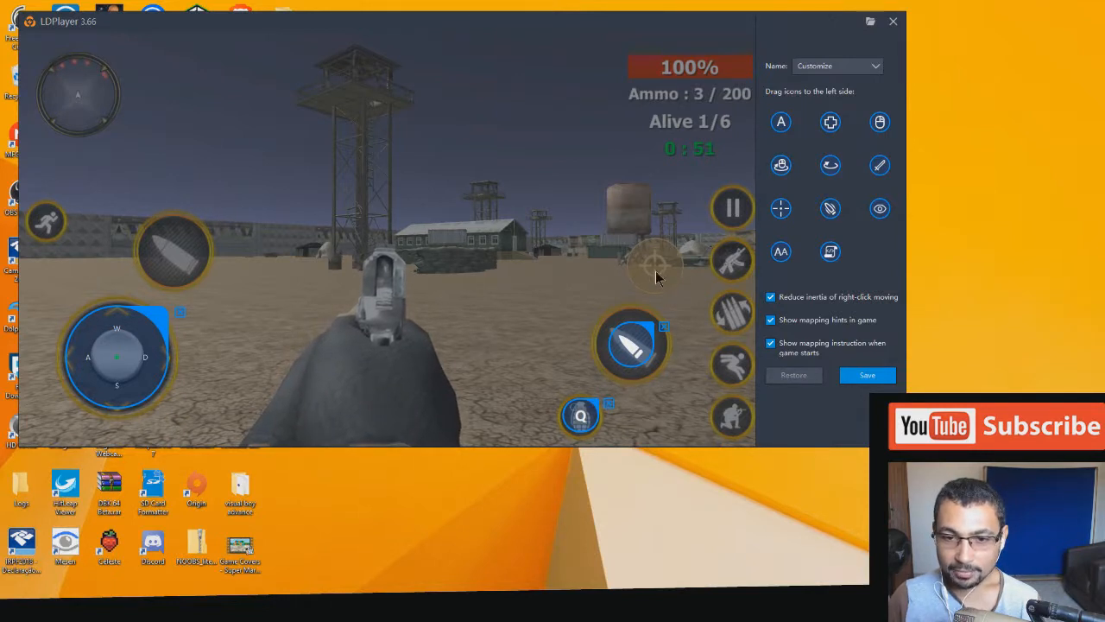
click(654, 265)
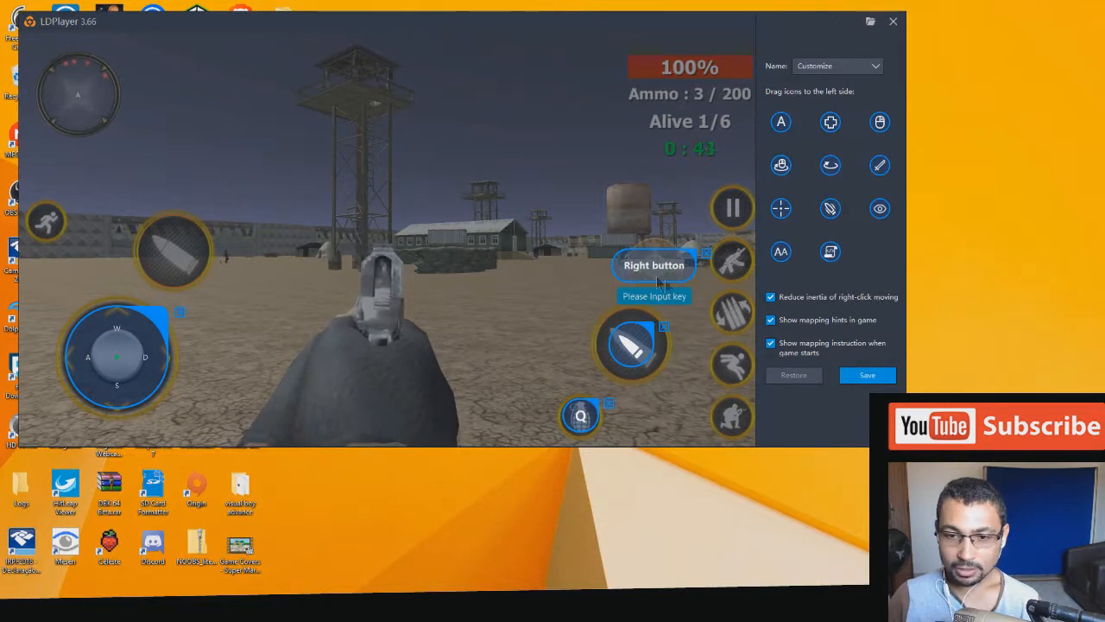
key(r)
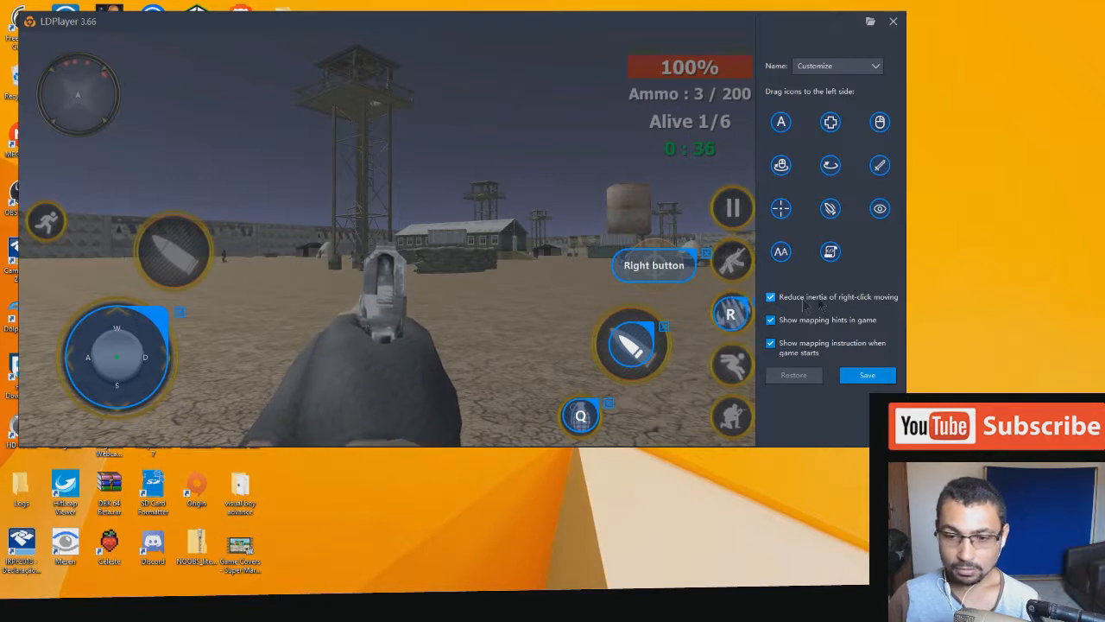
click(729, 366)
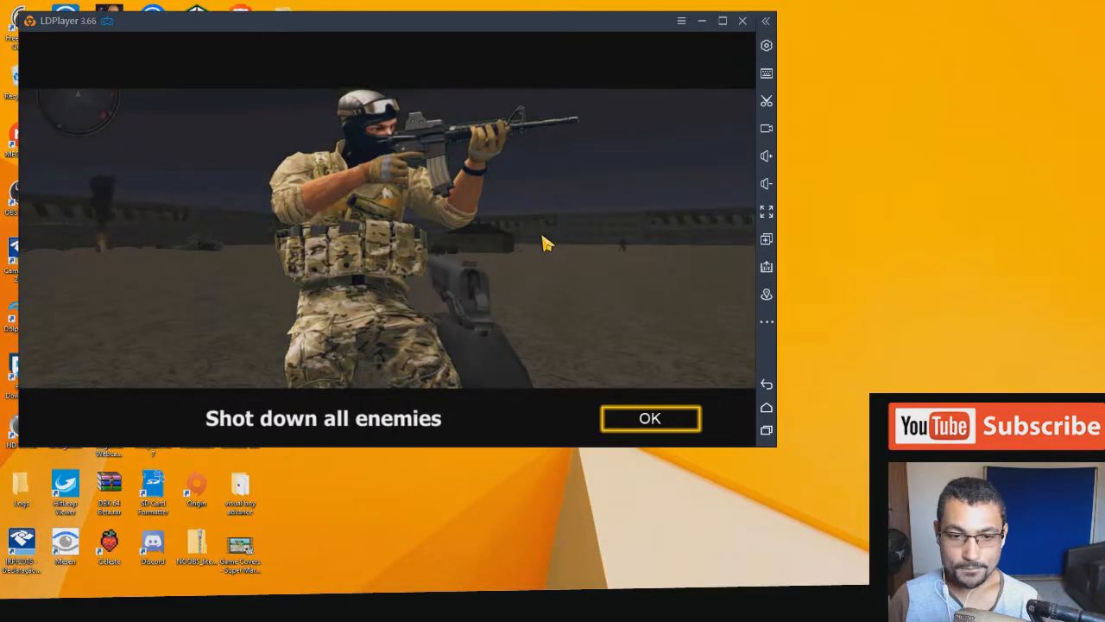
- Dismiss the round-over screen, then save the mapping with Shift, Ctrl, Wheel up, Space and C
click(649, 418)
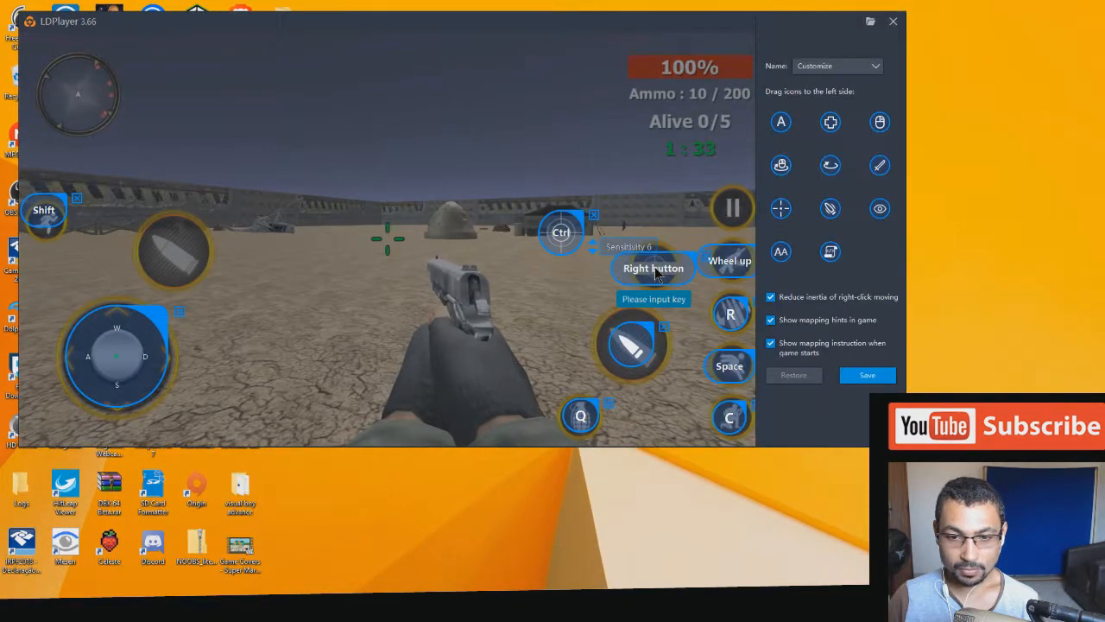
click(893, 21)
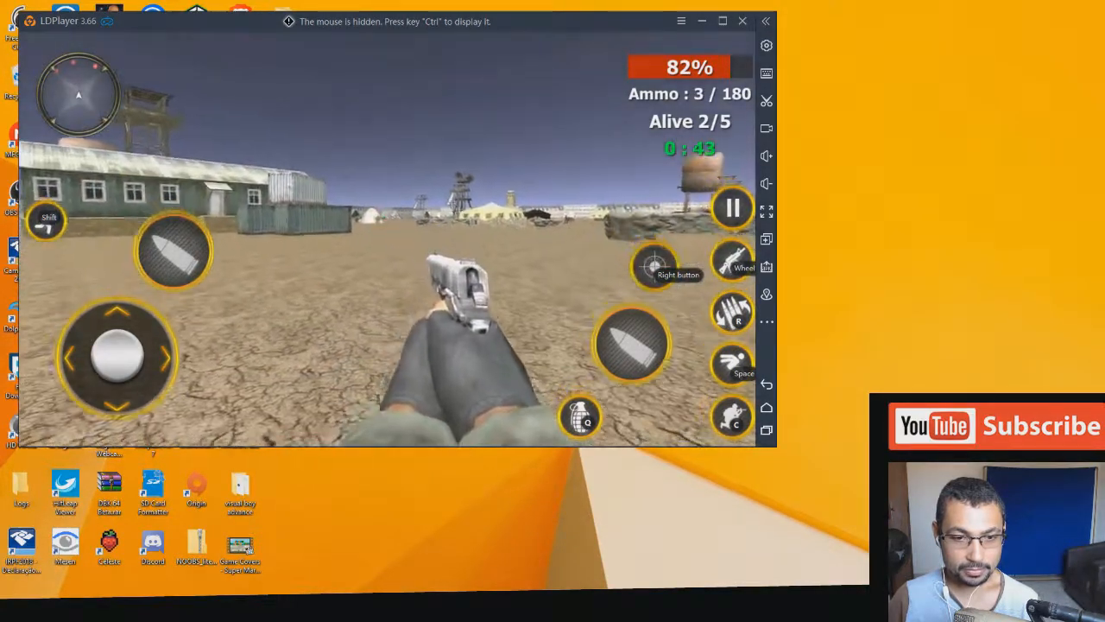
- Fire the pistol at enemies to test the saved mapping in play
click(654, 266)
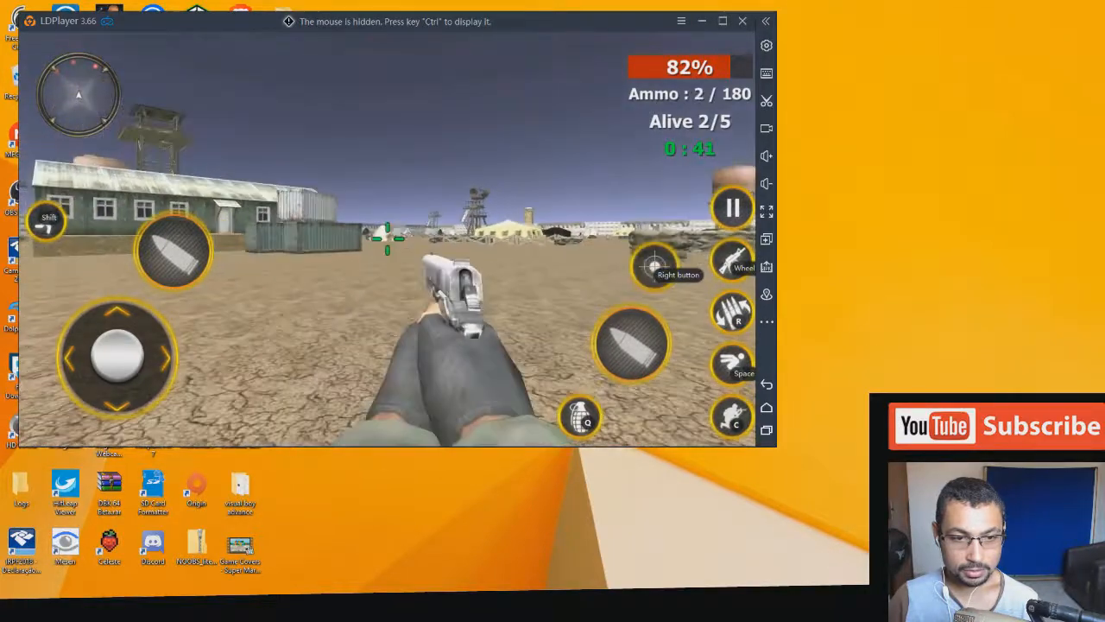